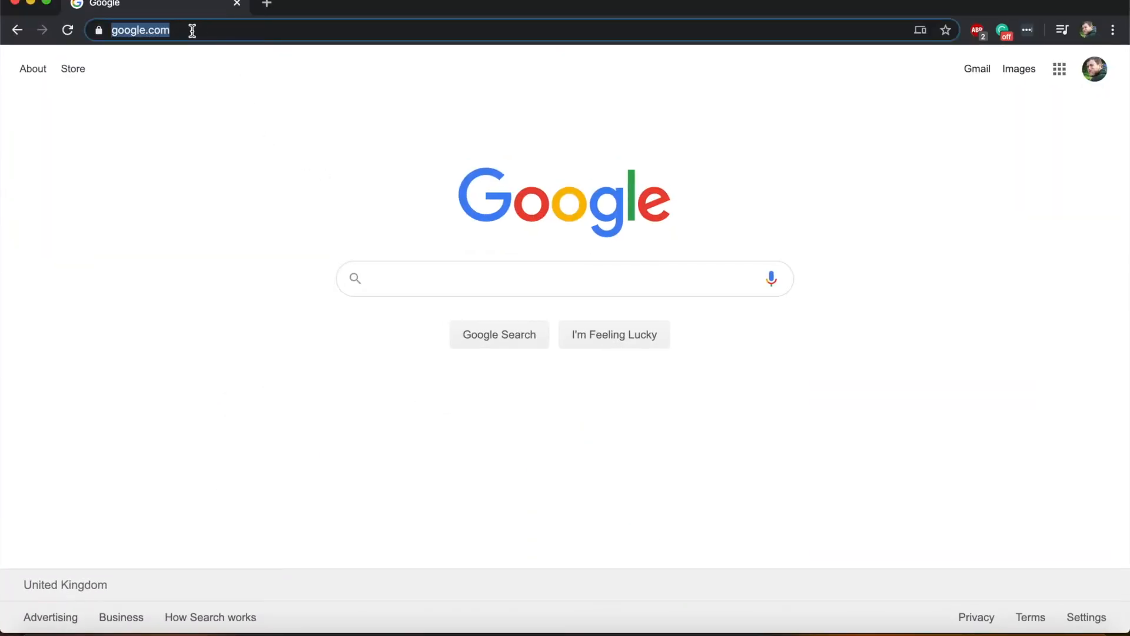
pyautogui.write('www.greenfo')
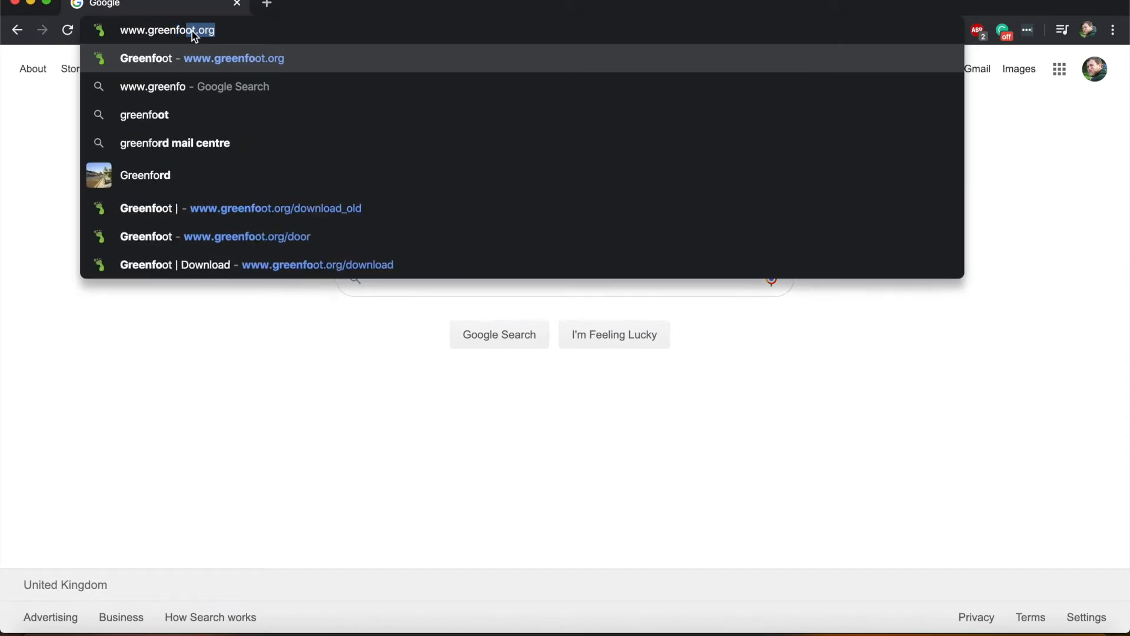
pyautogui.click(246, 235)
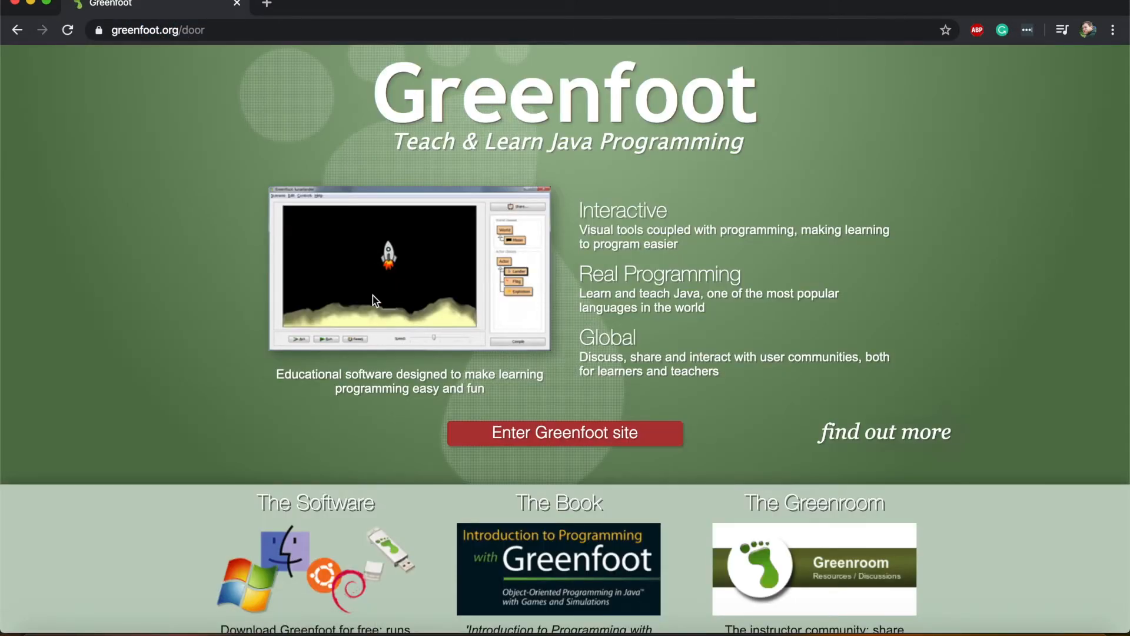
pyautogui.scroll(-3)
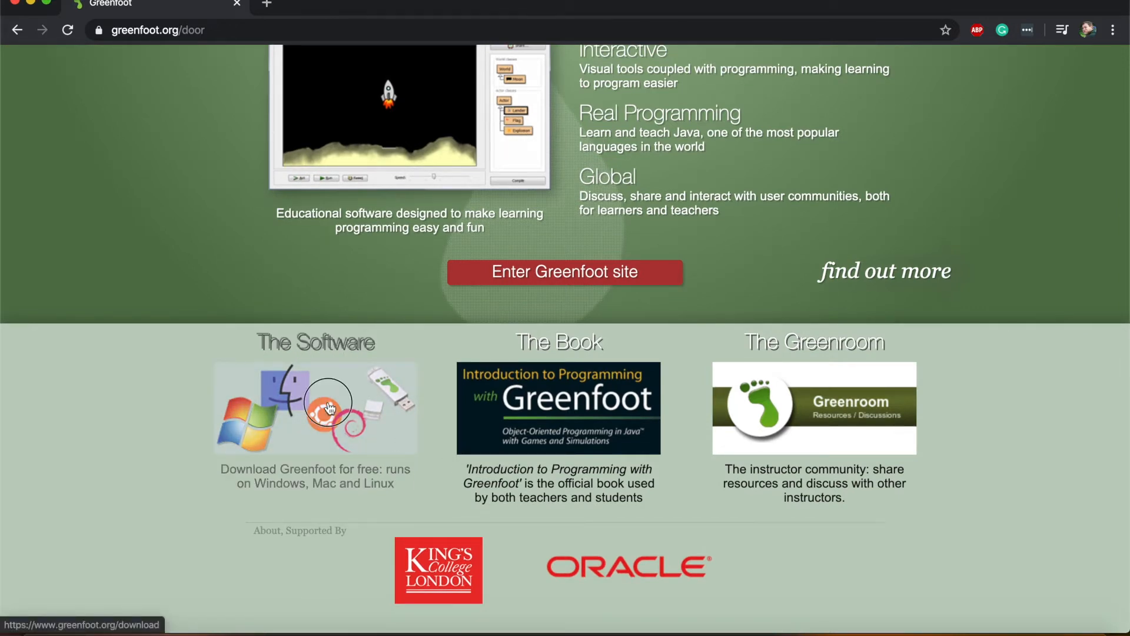
# Step: Reach the Download Greenfoot page via The Software image and highlight the Old Versions heading
pyautogui.click(315, 408)
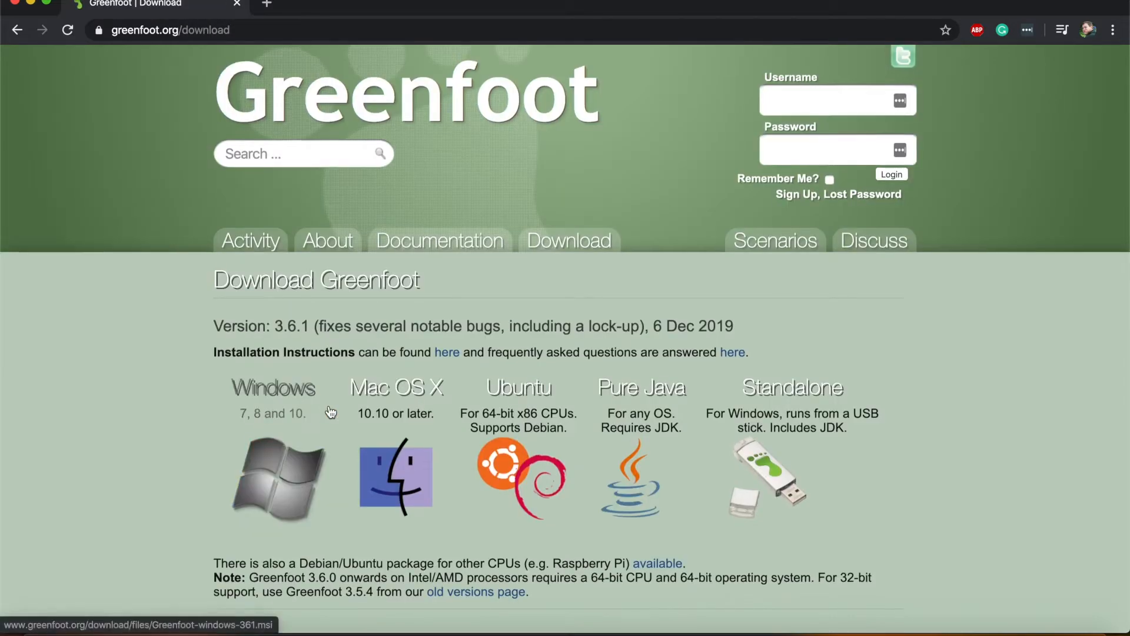
pyautogui.scroll(-3)
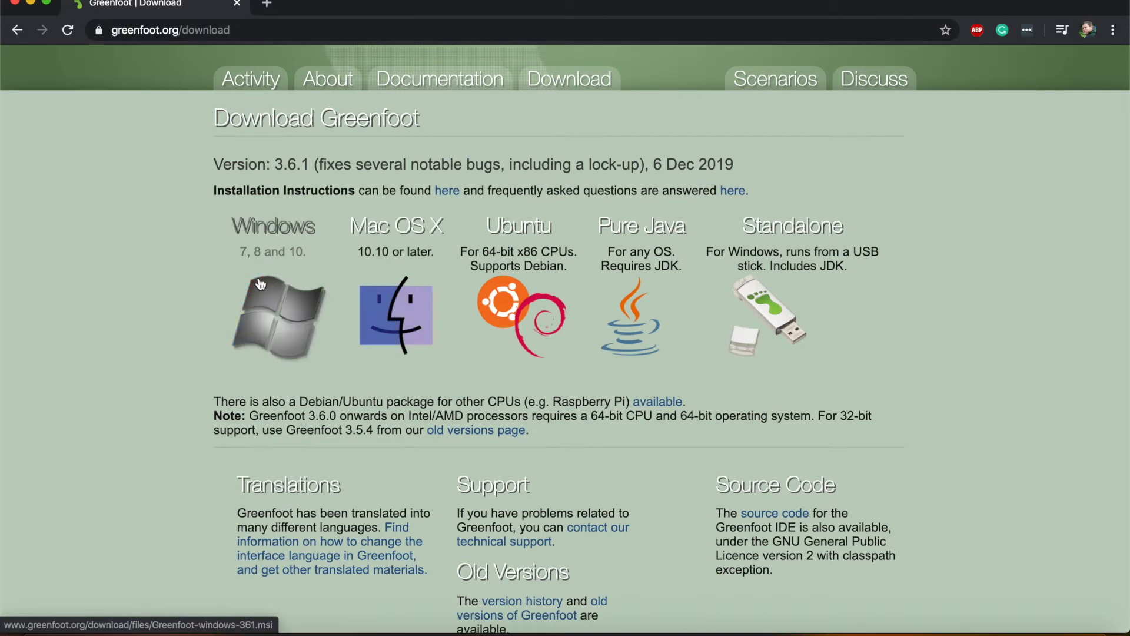
pyautogui.moveTo(420, 266)
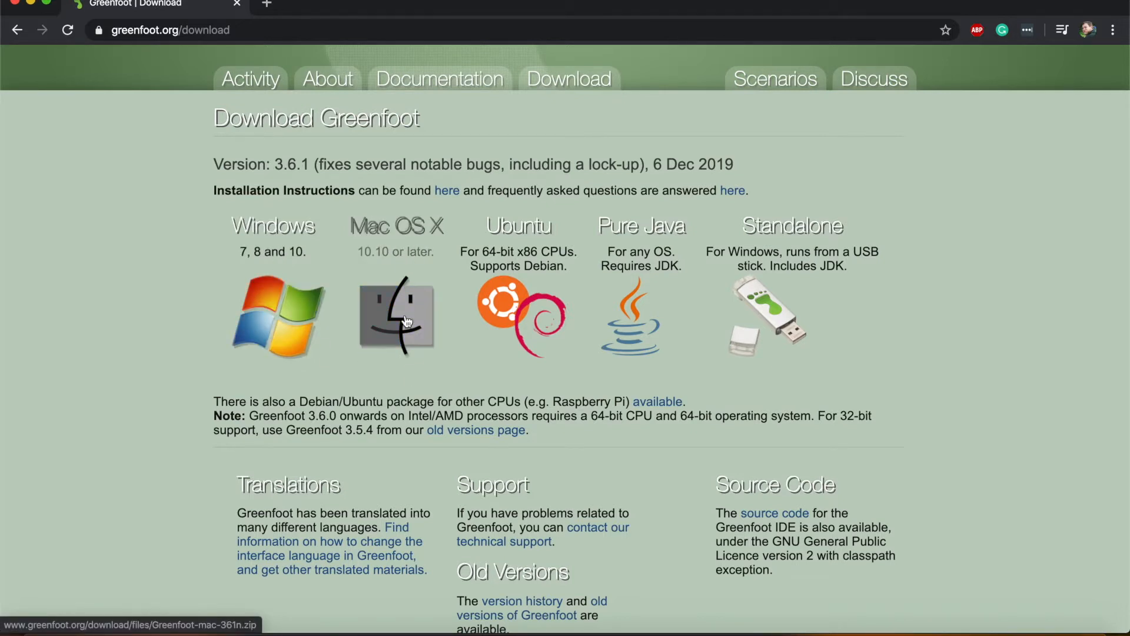
pyautogui.scroll(-3)
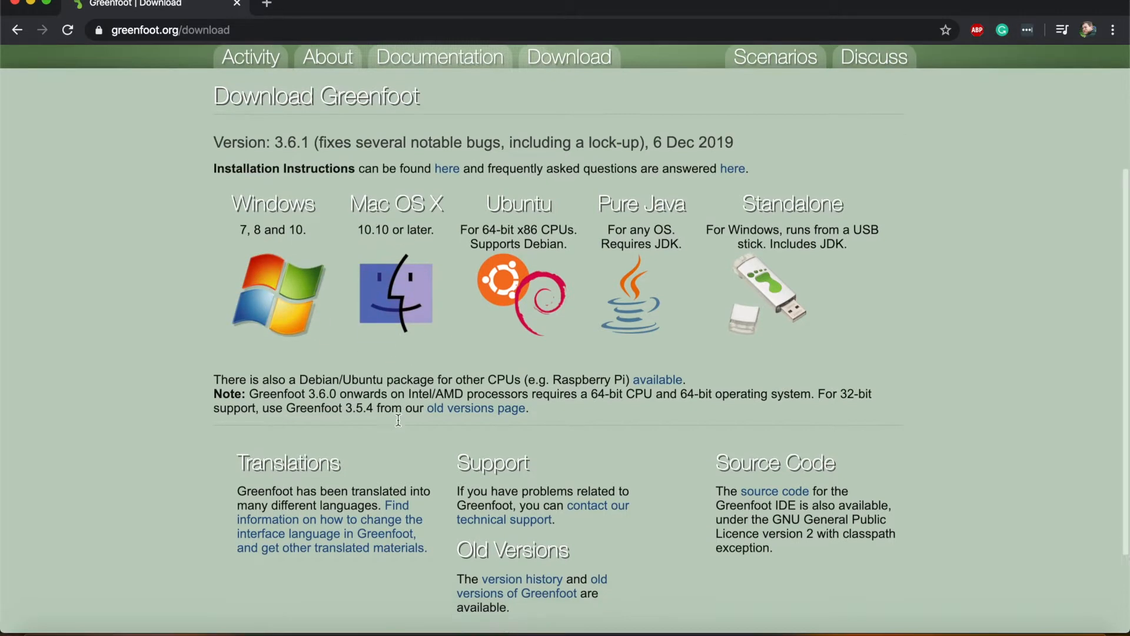
pyautogui.scroll(-3)
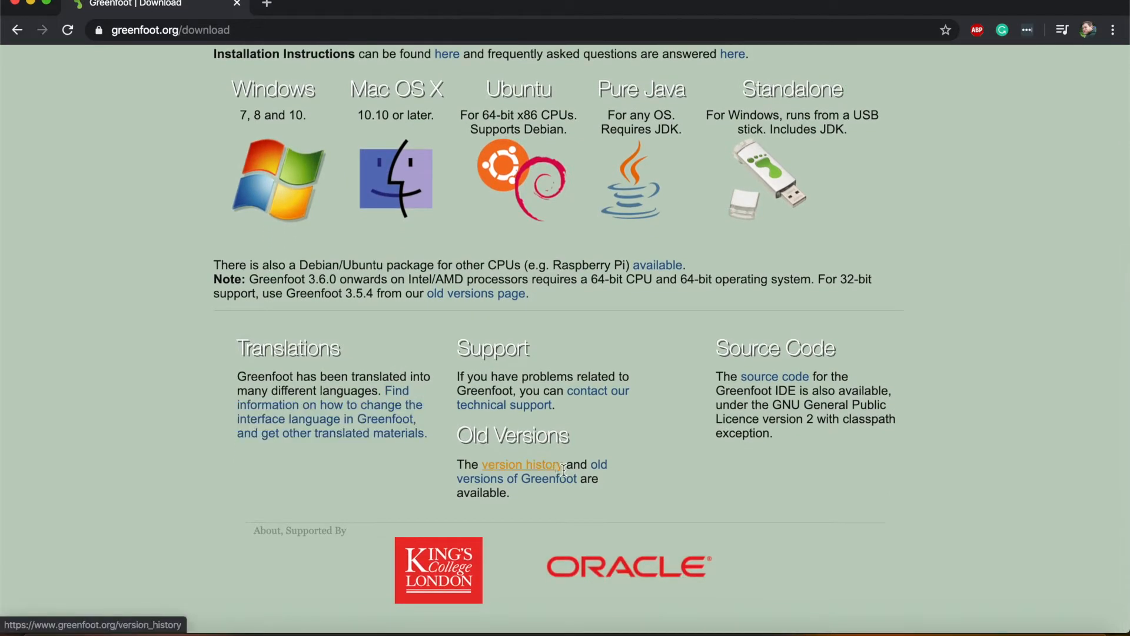
pyautogui.moveTo(460, 438)
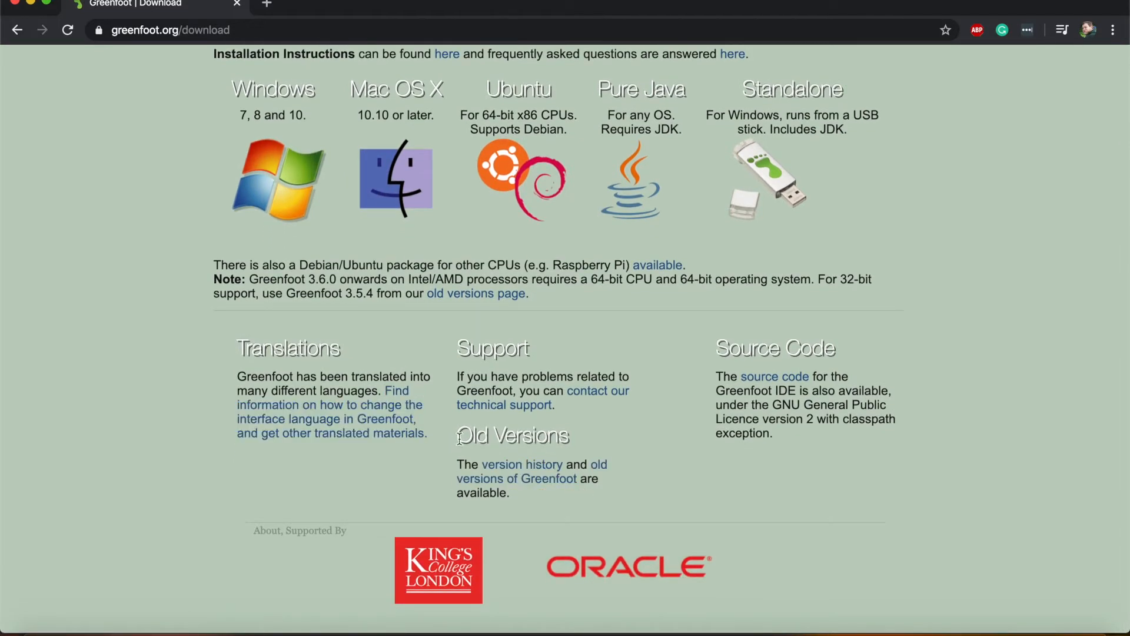
pyautogui.doubleClick(512, 436)
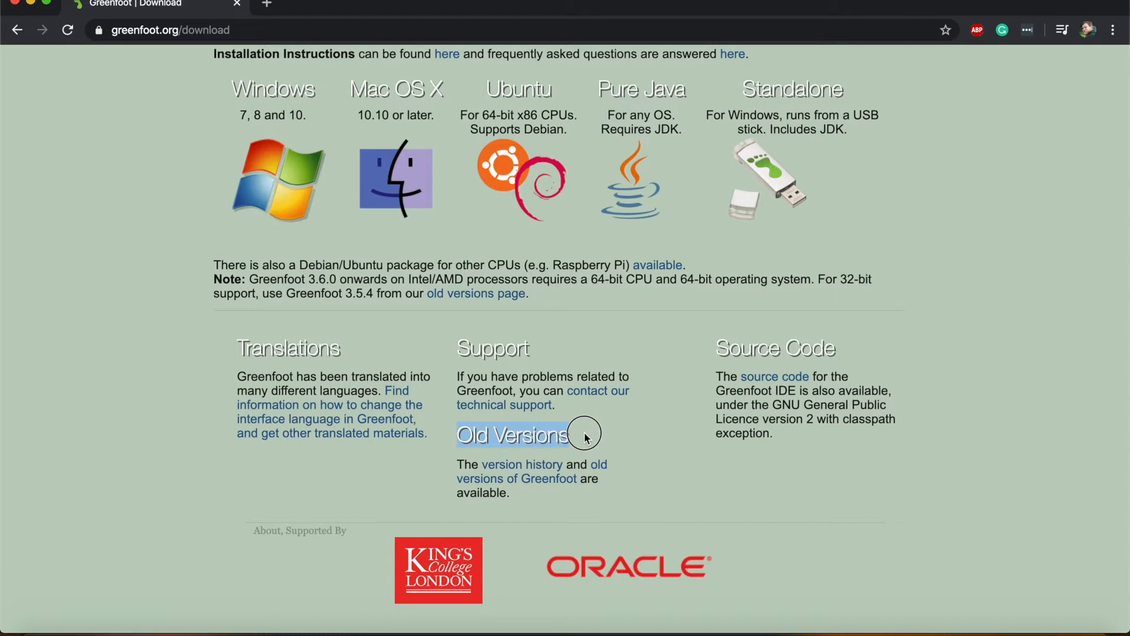
pyautogui.moveTo(569, 479)
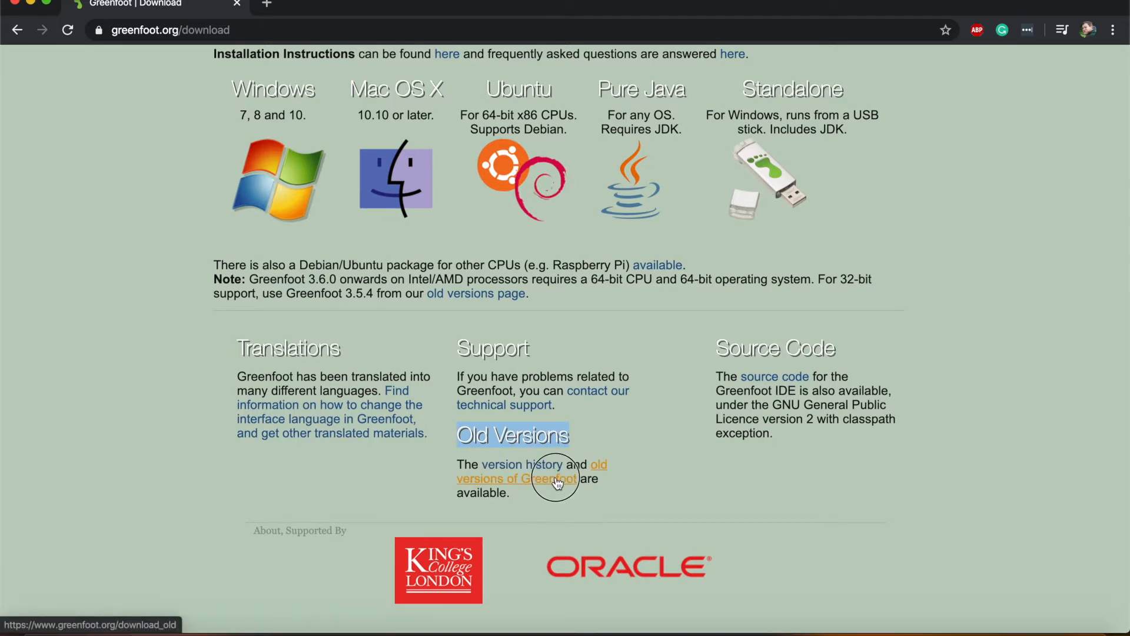
# Step: Browse the previous-versions list down to Greenfoot Version 2.4.2 with its Greenfoot-mac-242.zip link
pyautogui.click(527, 479)
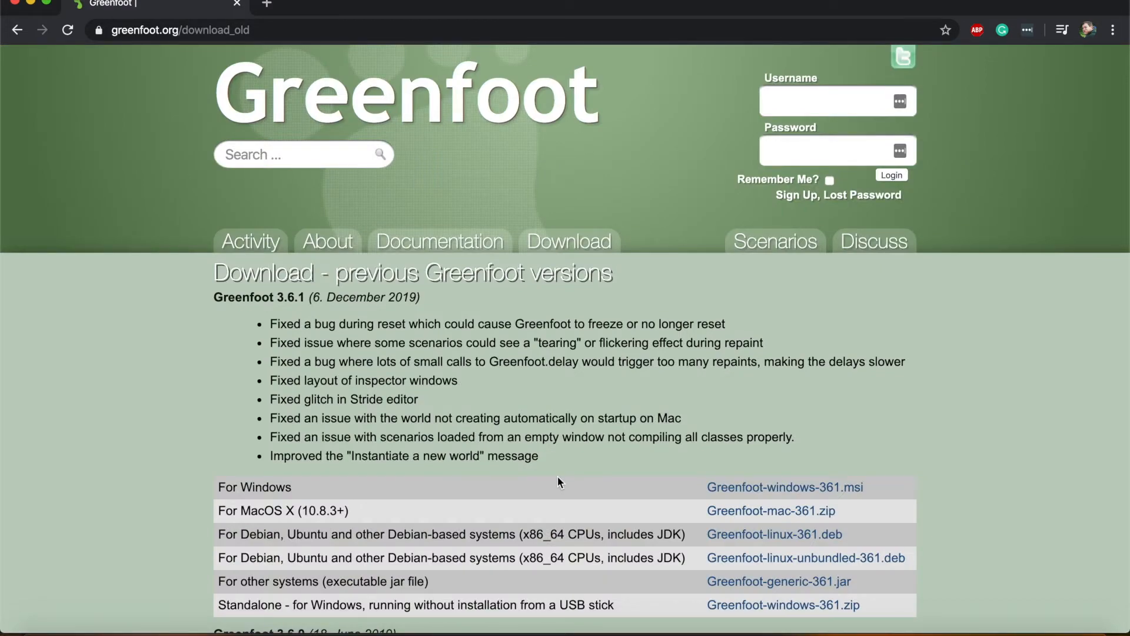
pyautogui.scroll(-3)
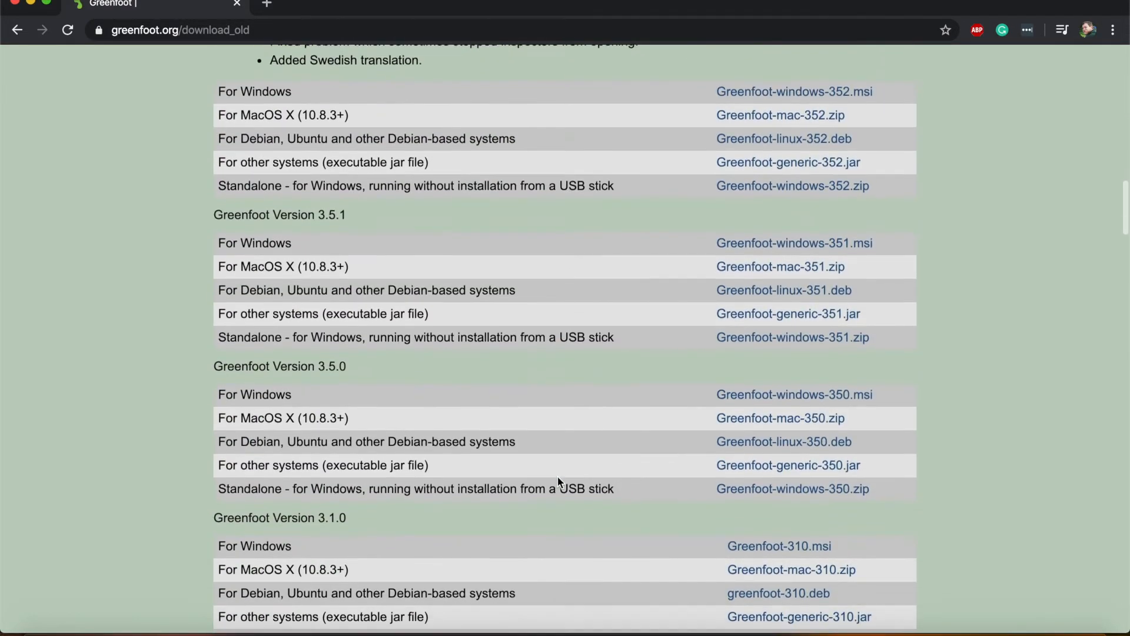
pyautogui.scroll(-3)
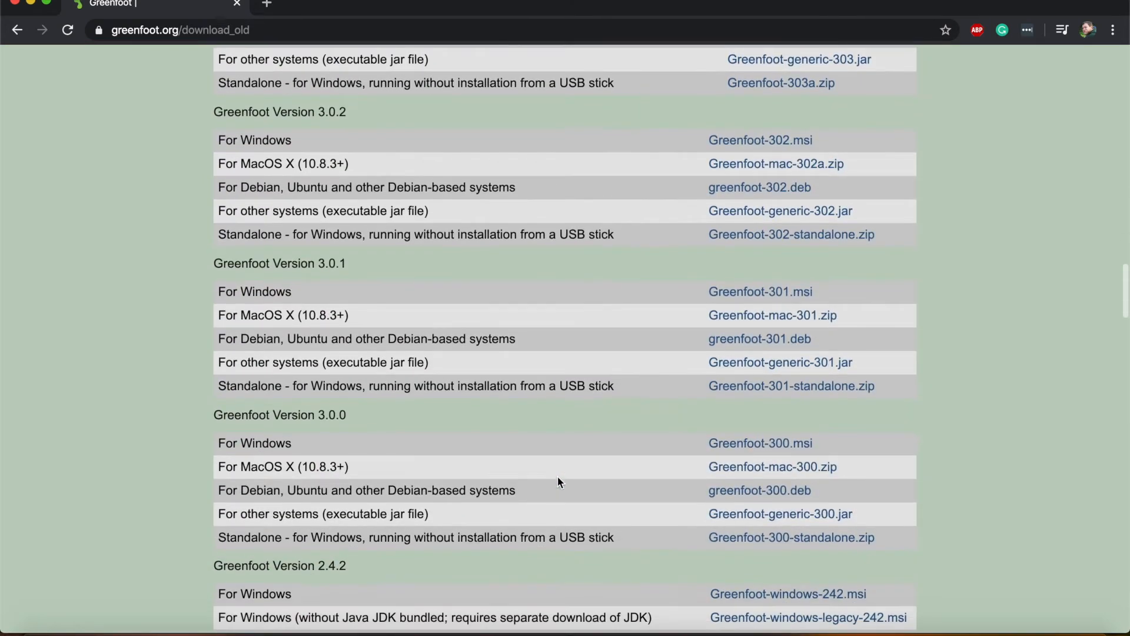
pyautogui.scroll(-3)
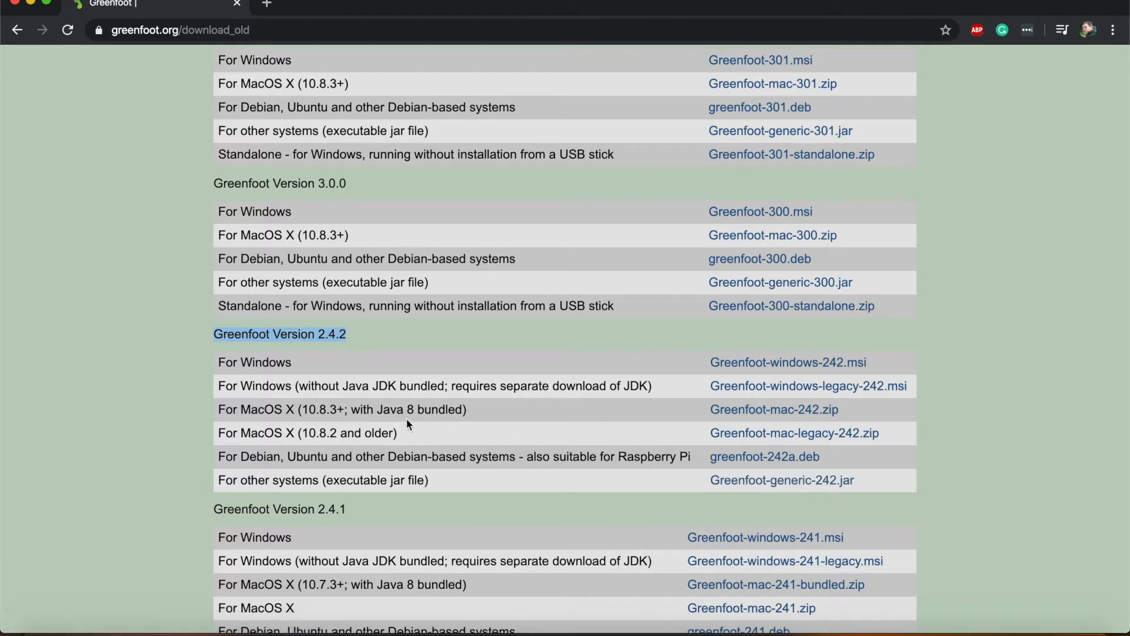
pyautogui.moveTo(360, 373)
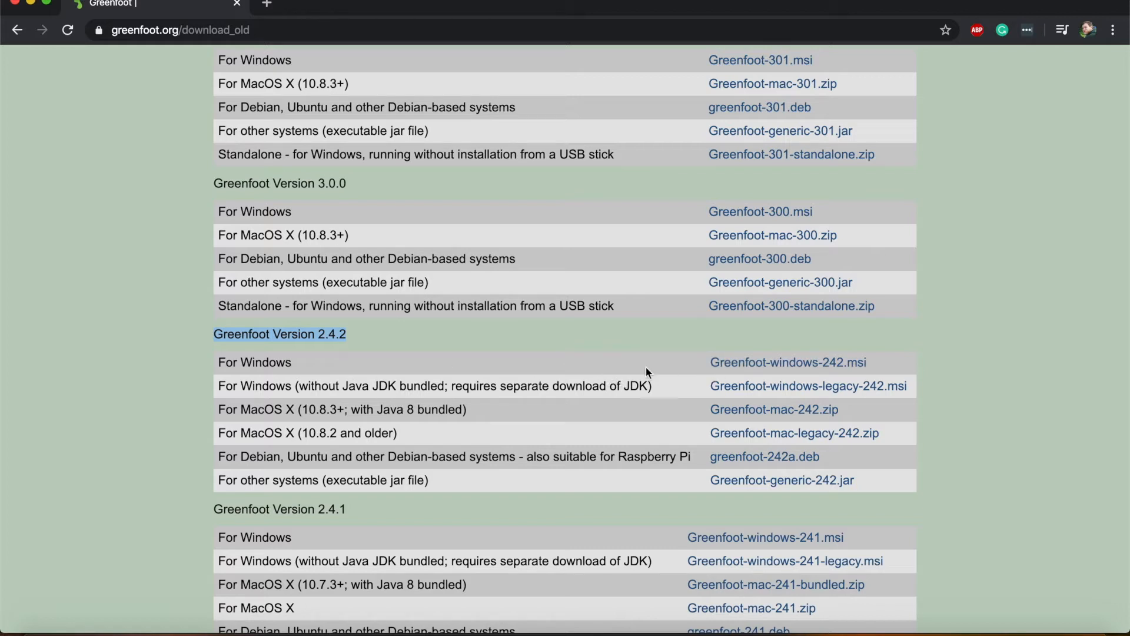
pyautogui.moveTo(487, 417)
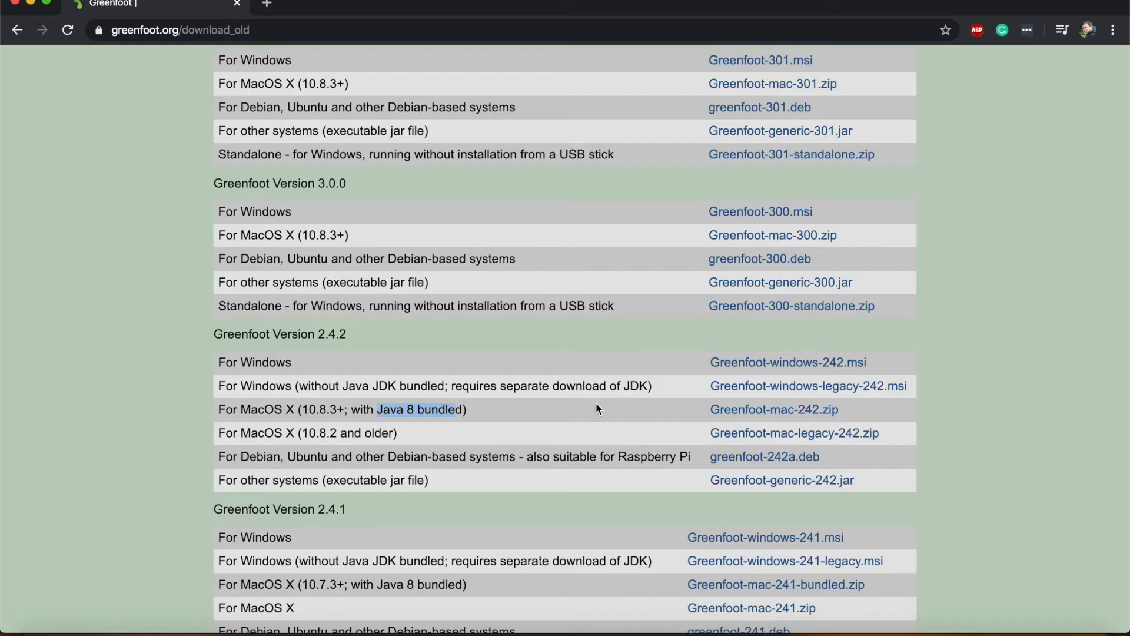
pyautogui.moveTo(287, 428)
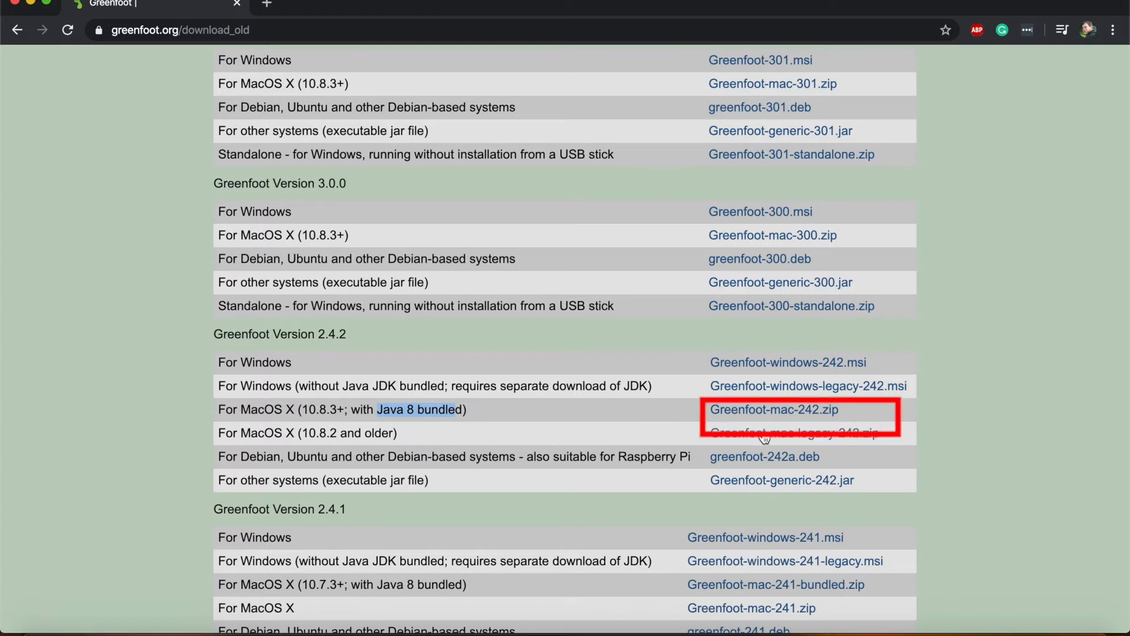
pyautogui.moveTo(773, 433)
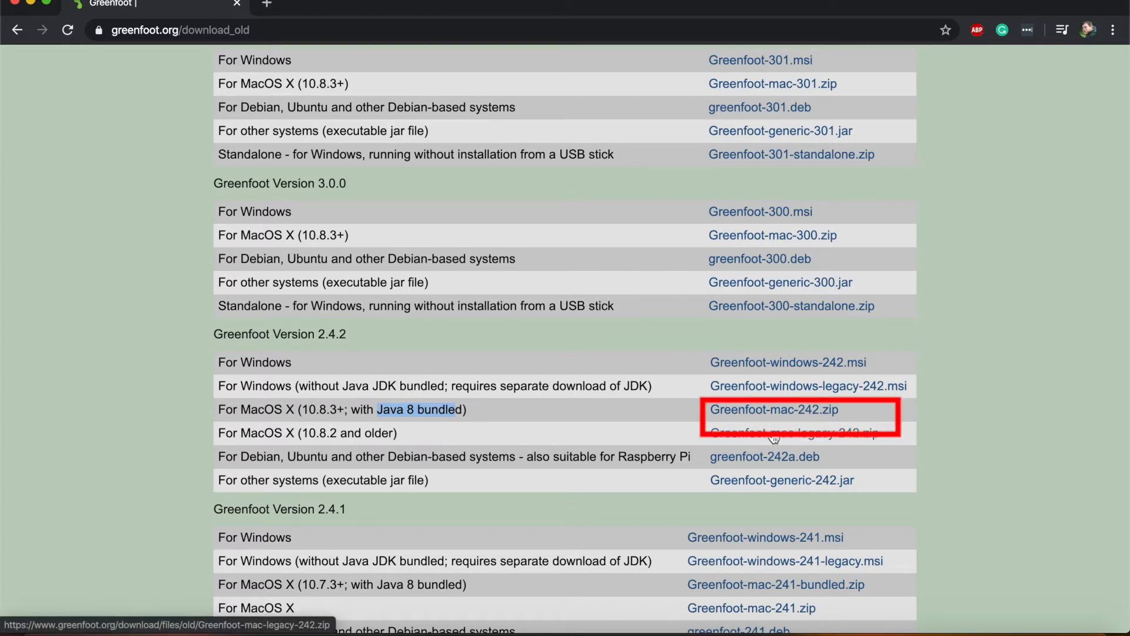
pyautogui.moveTo(591, 440)
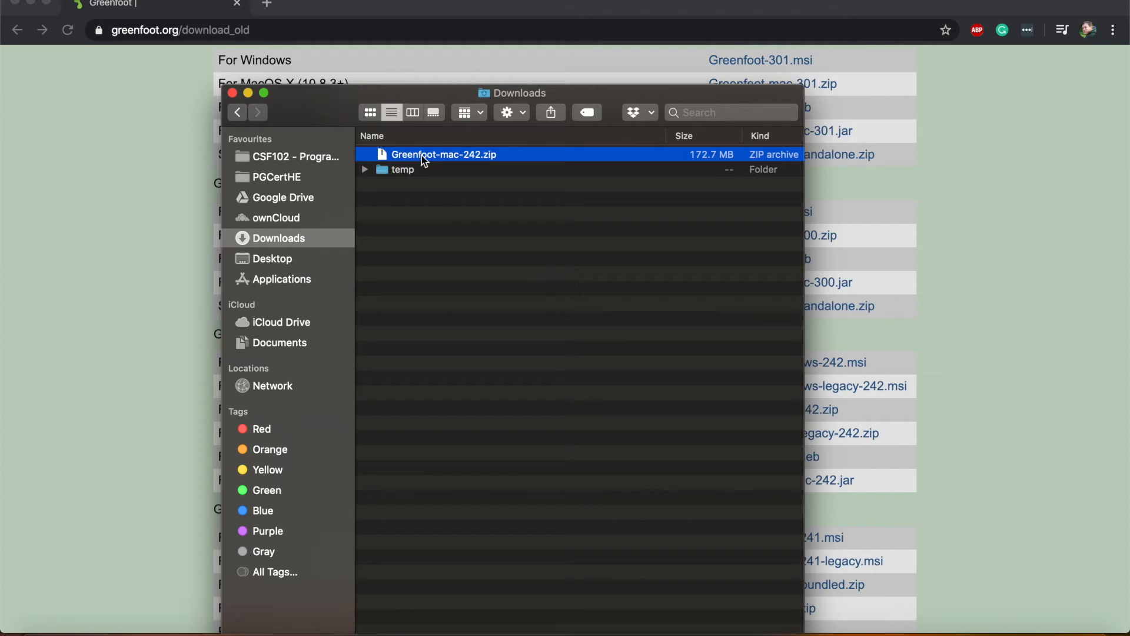
# Step: Extract Greenfoot-mac-242.zip in Downloads and select the Greenfoot app inside the Greenfoot 2.4.2 folder
pyautogui.doubleClick(444, 154)
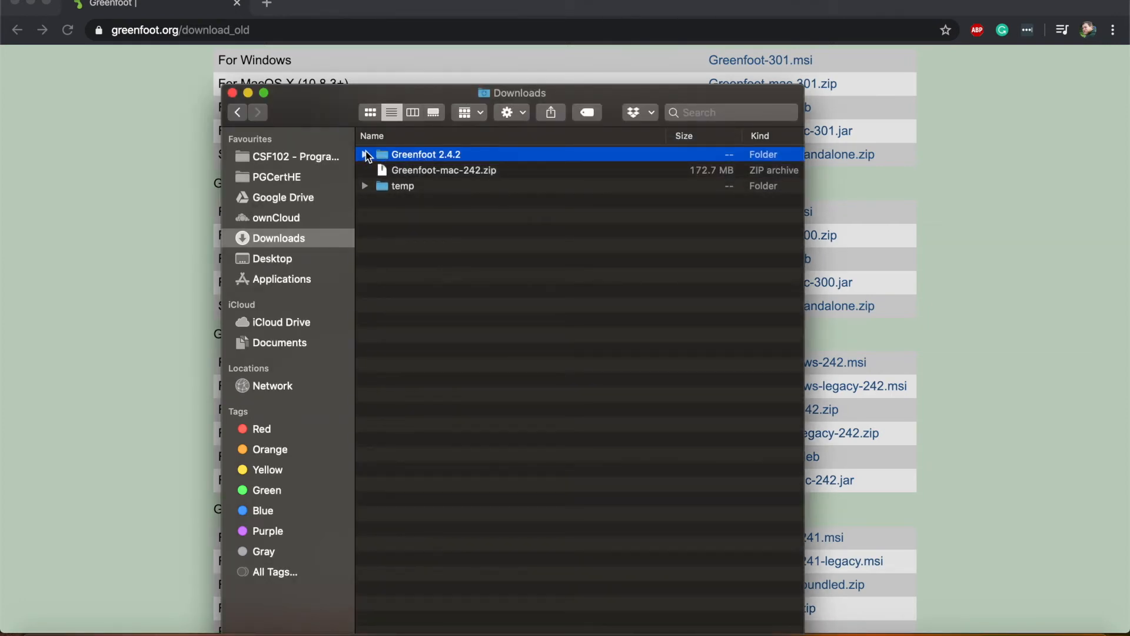
pyautogui.click(444, 169)
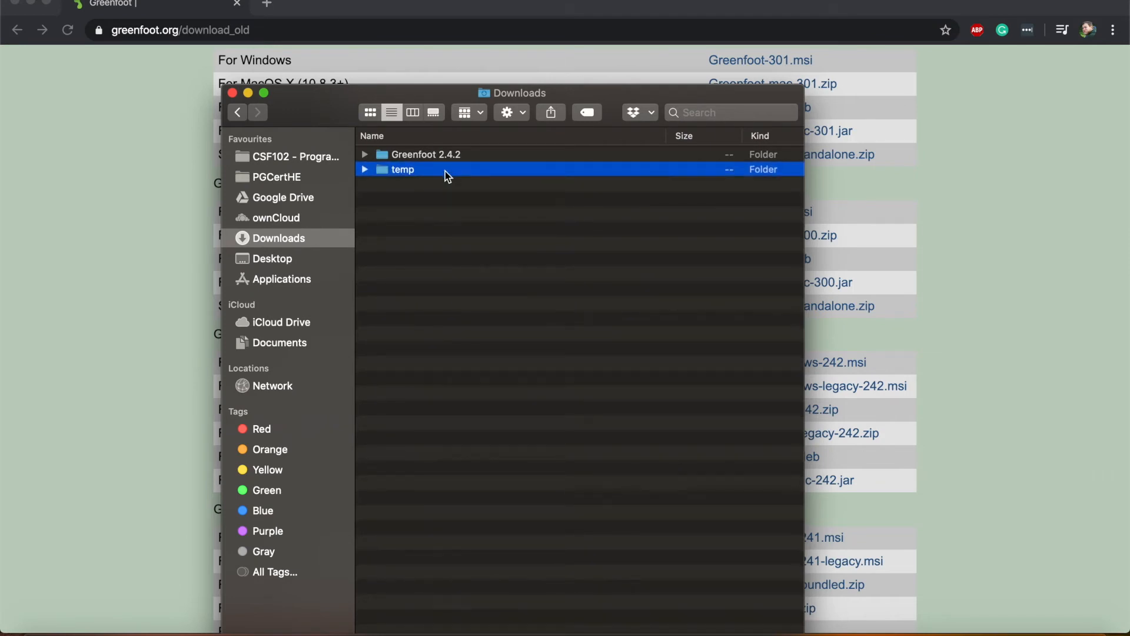
pyautogui.click(364, 154)
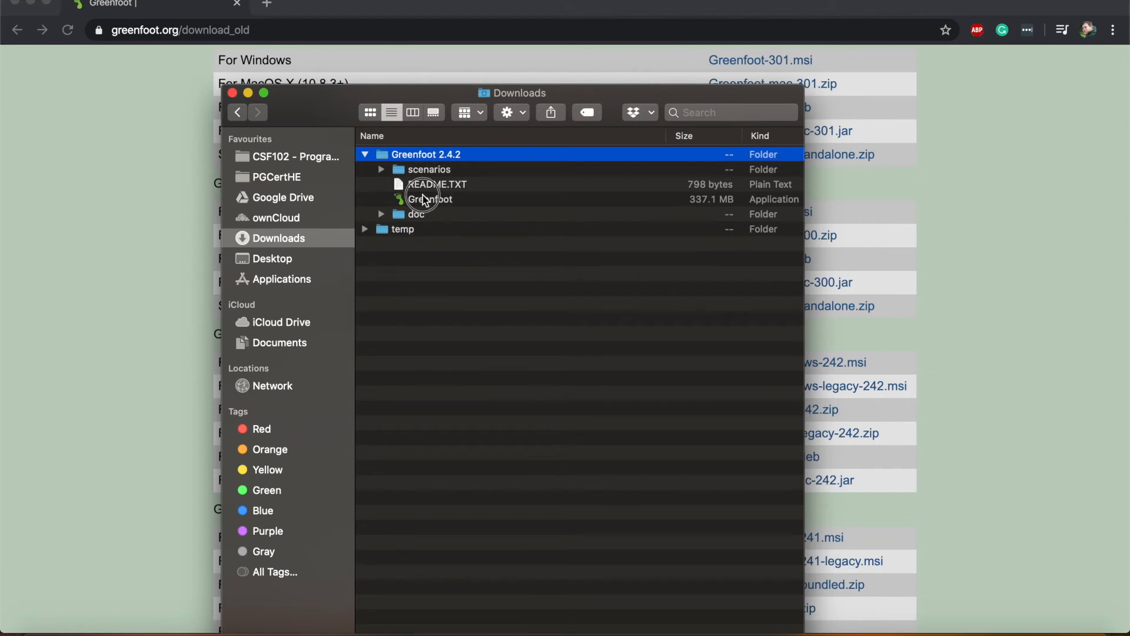
pyautogui.click(429, 199)
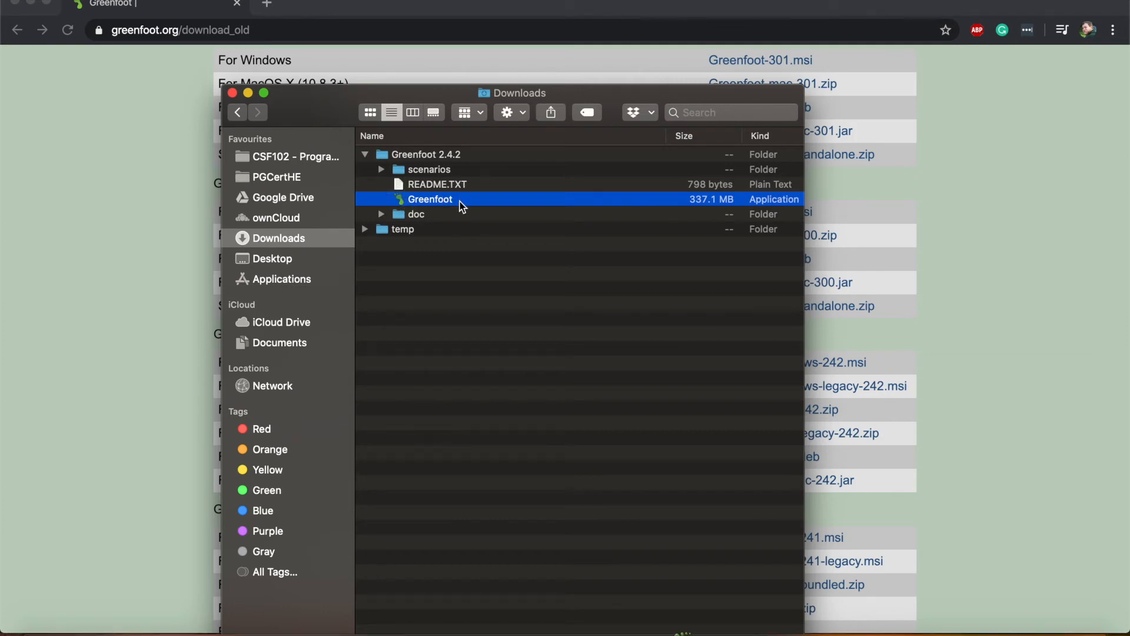
pyautogui.doubleClick(429, 199)
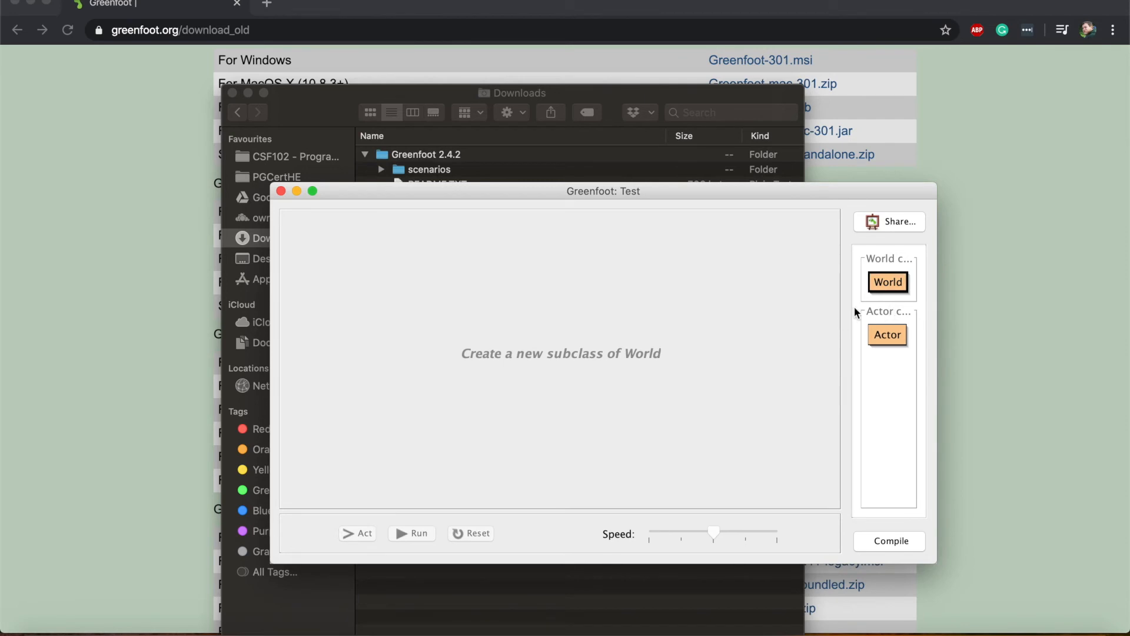
pyautogui.click(887, 333)
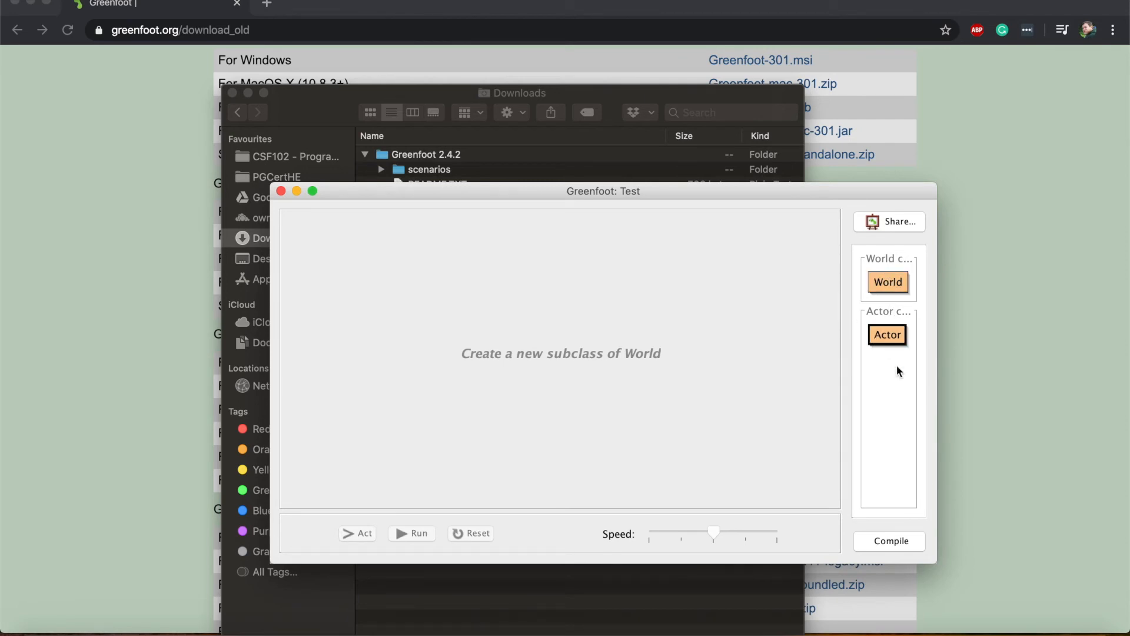
pyautogui.moveTo(768, 326)
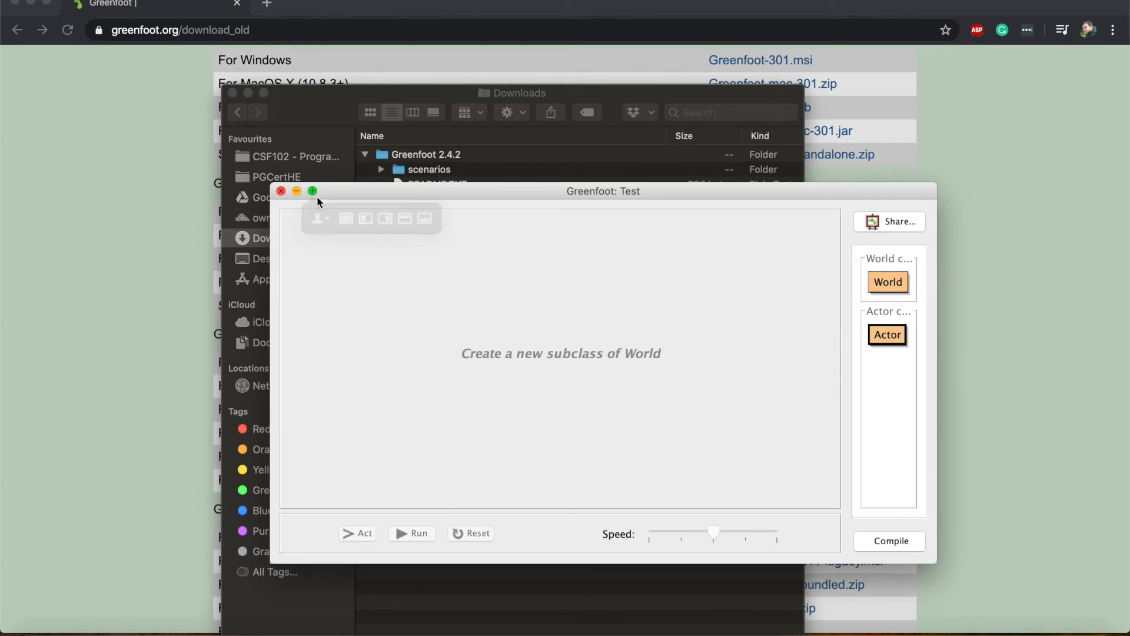
pyautogui.click(108, 6)
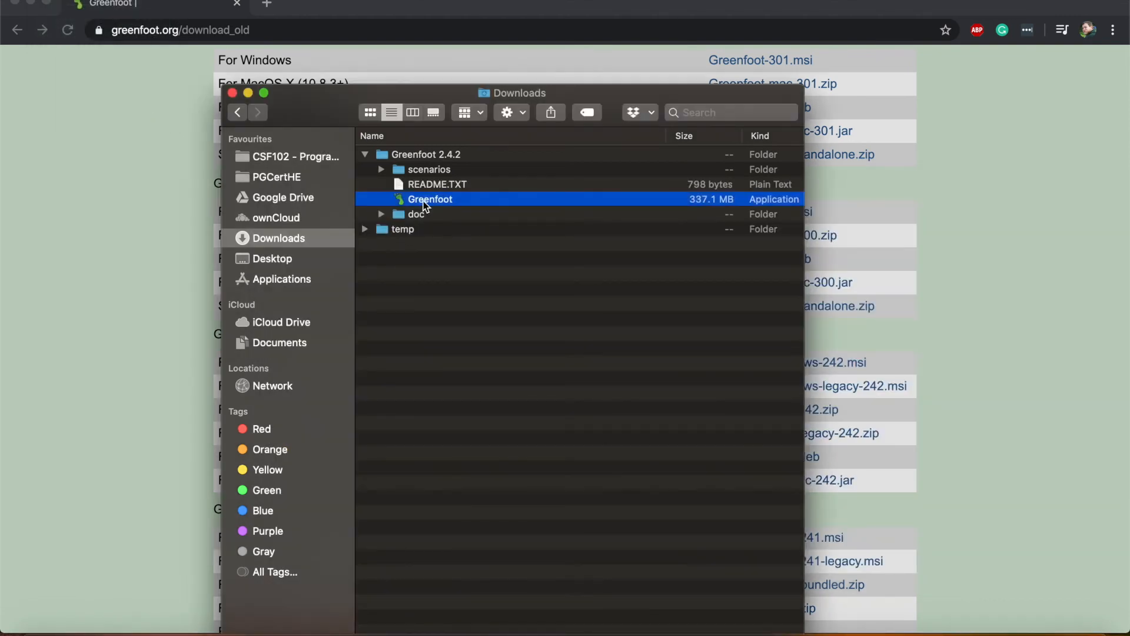
pyautogui.moveTo(429, 199); pyautogui.dragTo(439, 201)
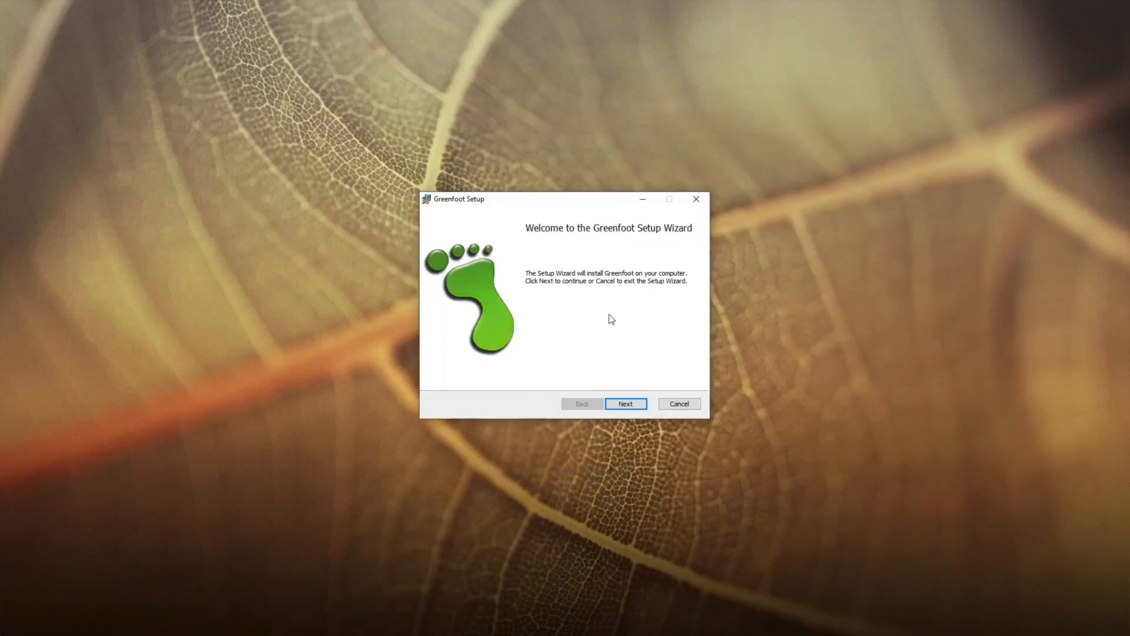
# Step: Install just for you with all shortcuts into the default C:\Program Files (x86)\Greenfoot folder
pyautogui.click(624, 404)
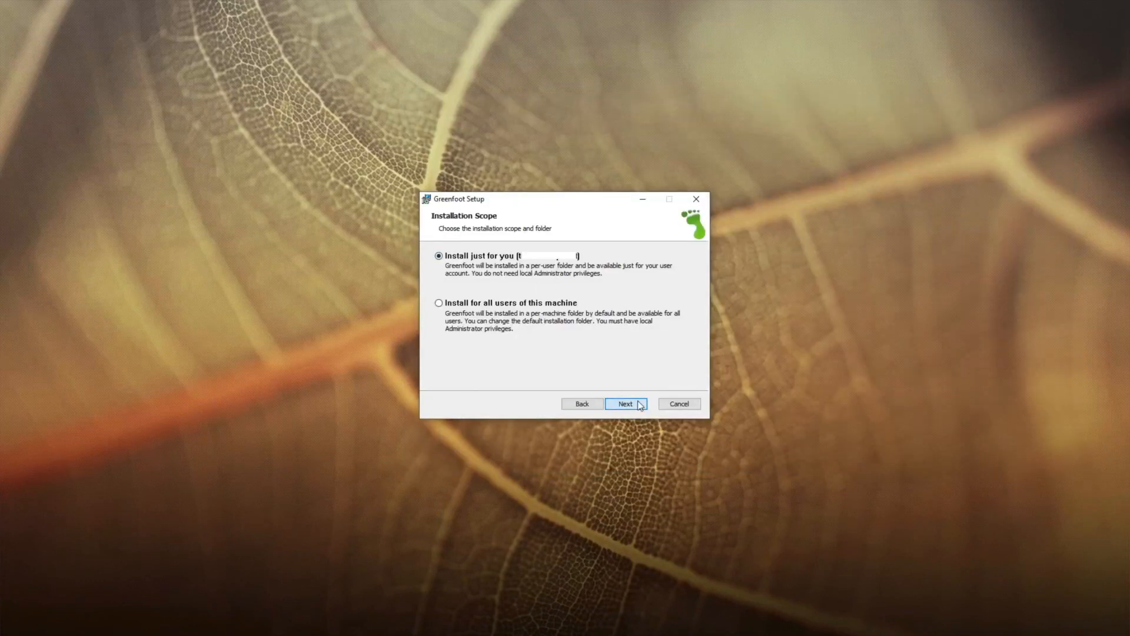
pyautogui.click(624, 402)
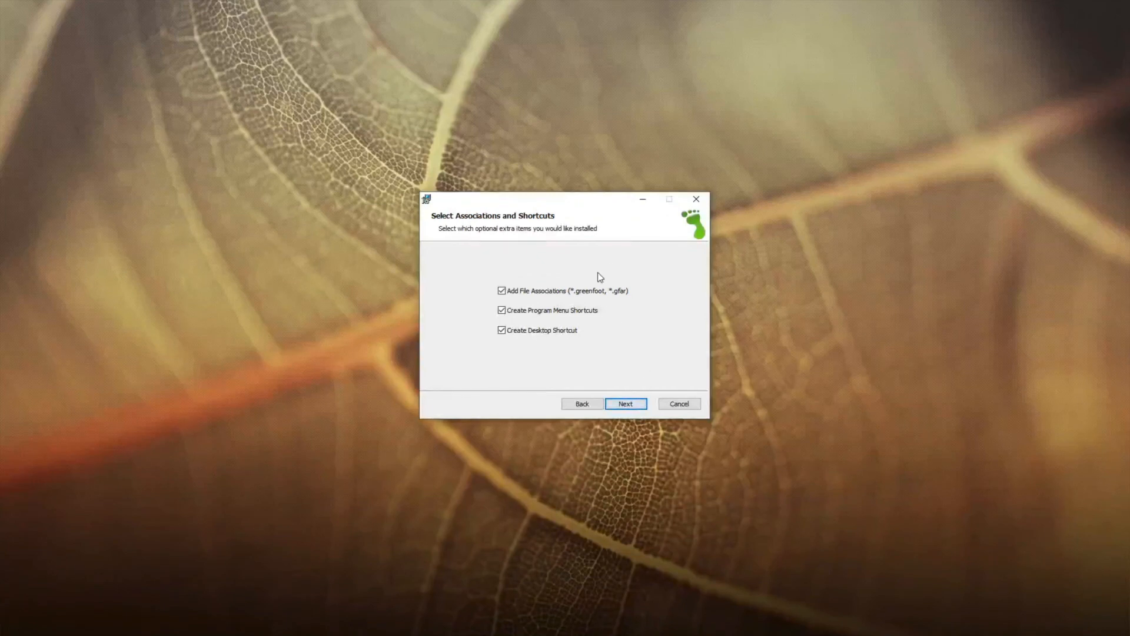
pyautogui.click(624, 403)
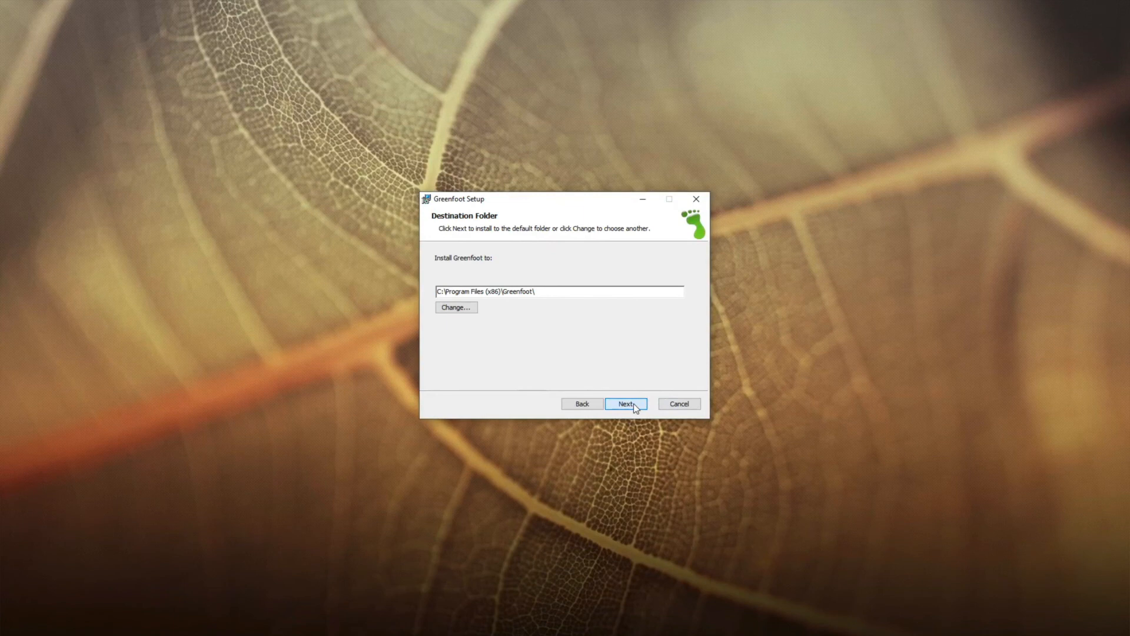
pyautogui.click(625, 404)
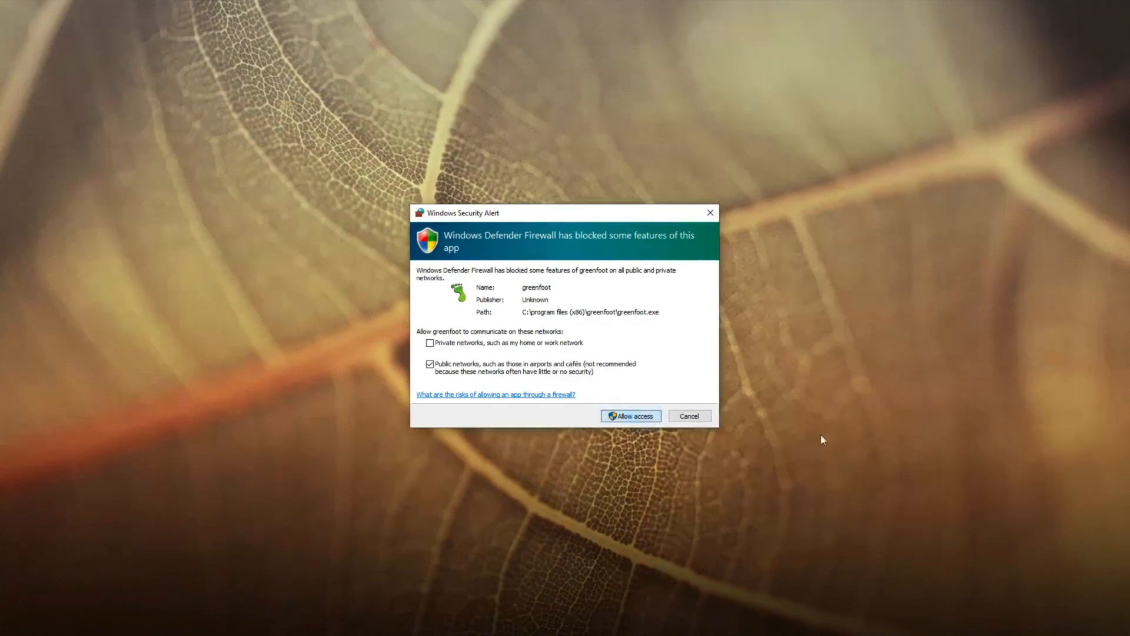
# Step: Allow access for greenfoot and the Java(TM) Platform SE binary through Windows Defender Firewall
pyautogui.click(629, 415)
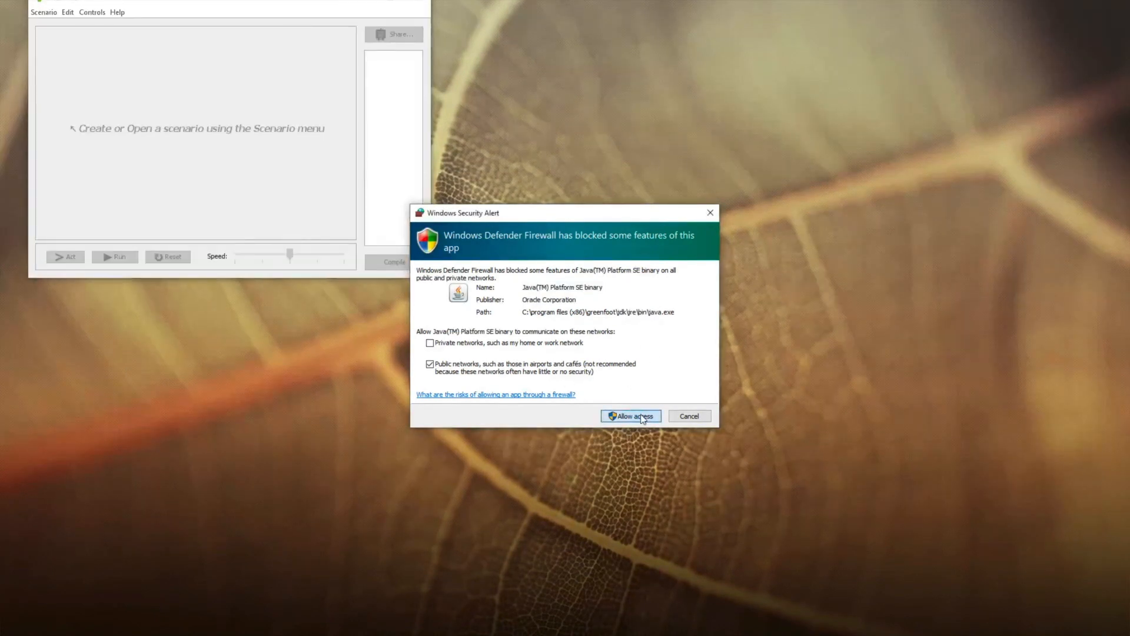
pyautogui.click(628, 416)
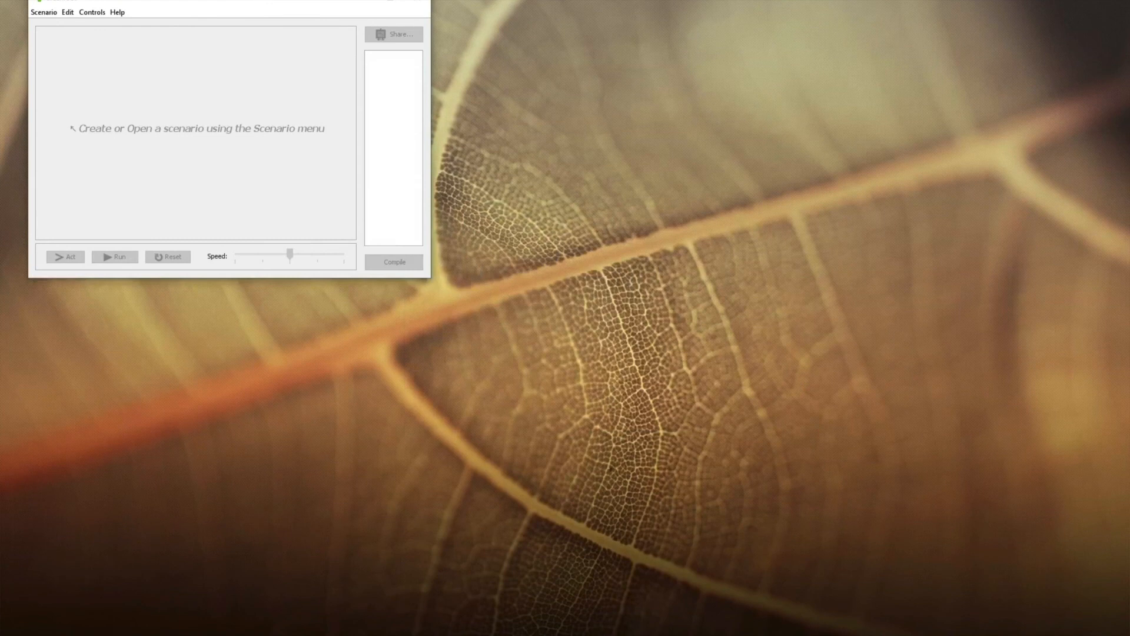